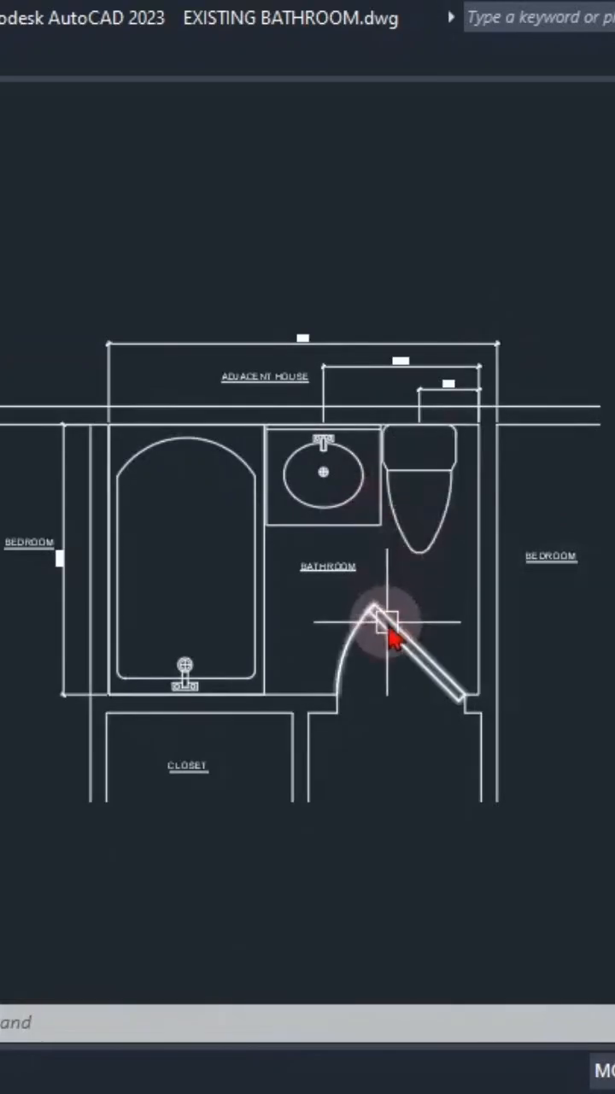
Step: Copy the CLOSET label with Ctrl+C and paste a duplicate below the floor plan
drag(394, 637, 406, 876)
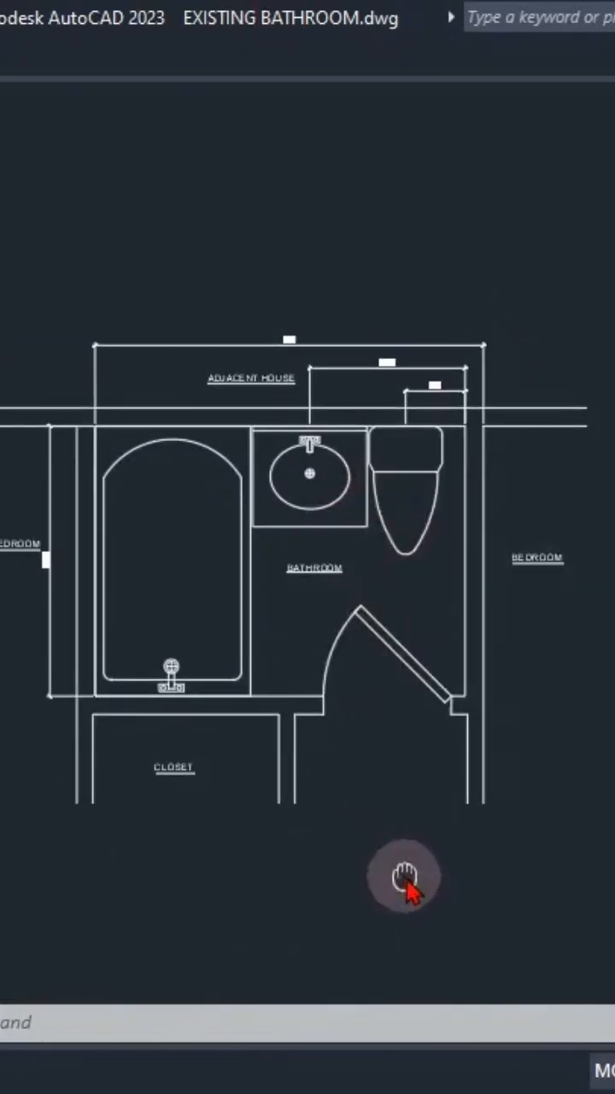
drag(411, 872, 103, 761)
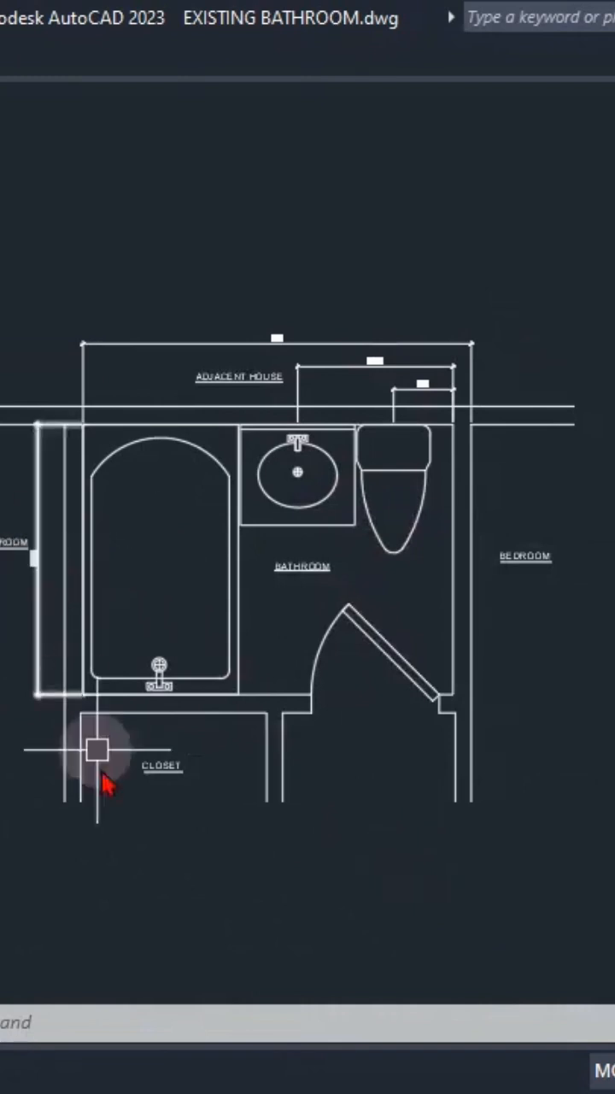
scroll(up, 3)
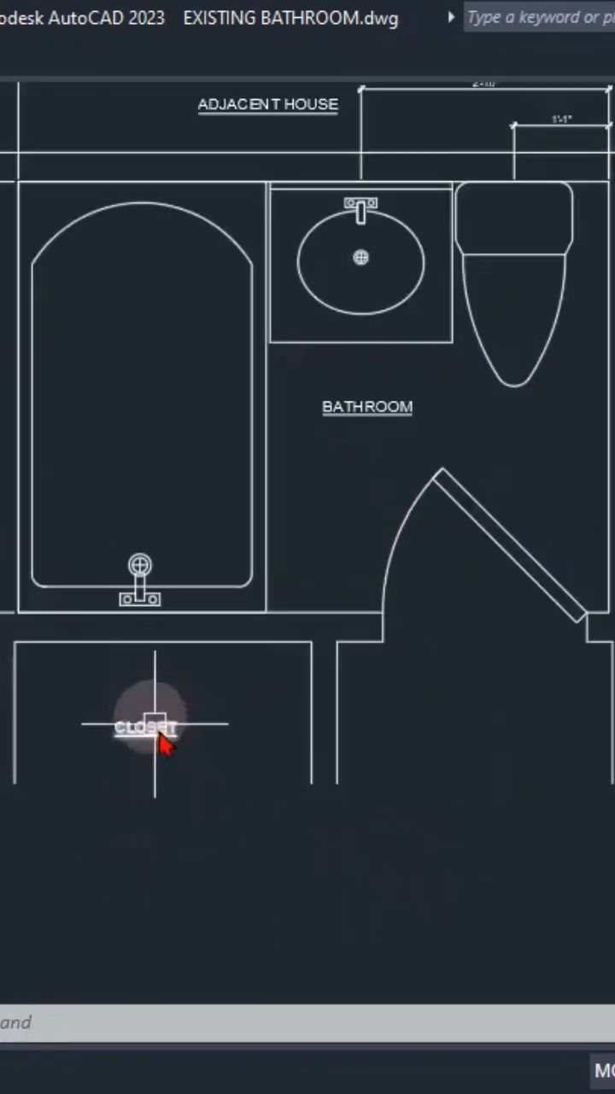
click(150, 727)
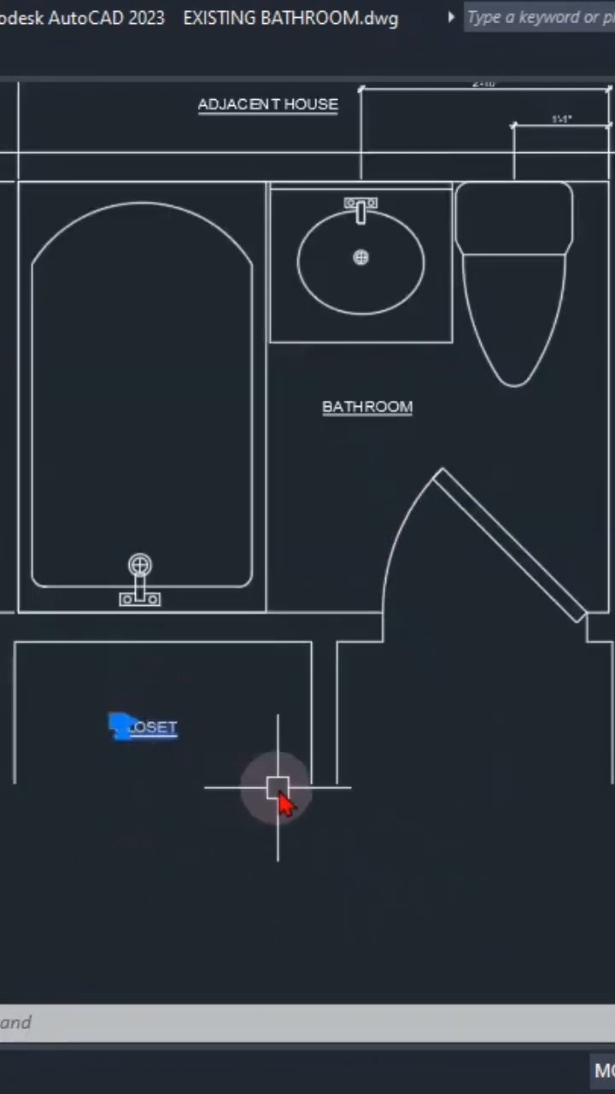
key(ctrl+c)
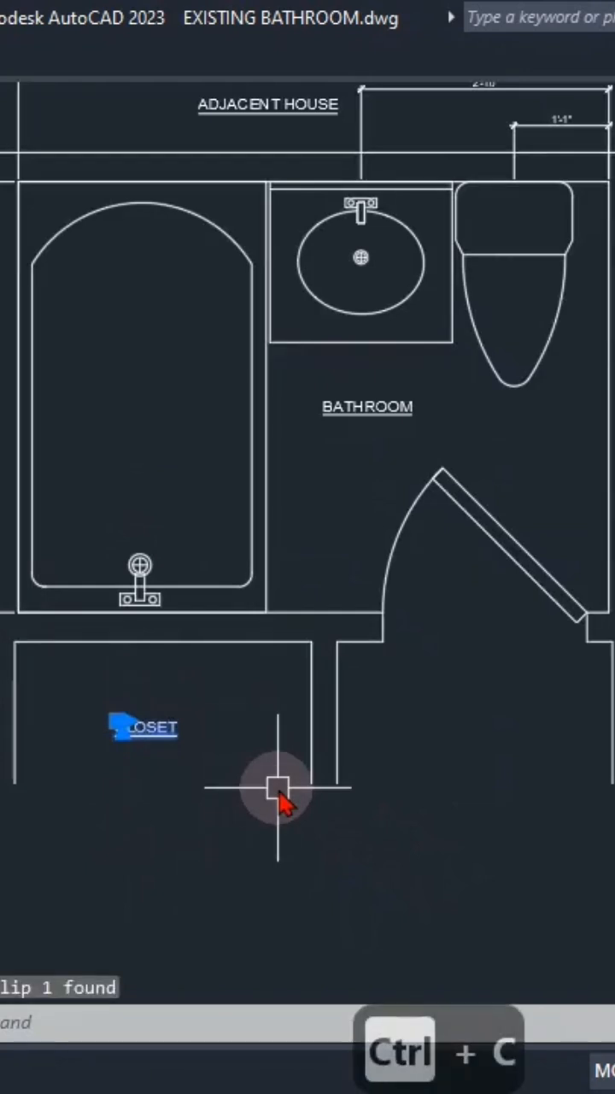
key(ctrl+v)
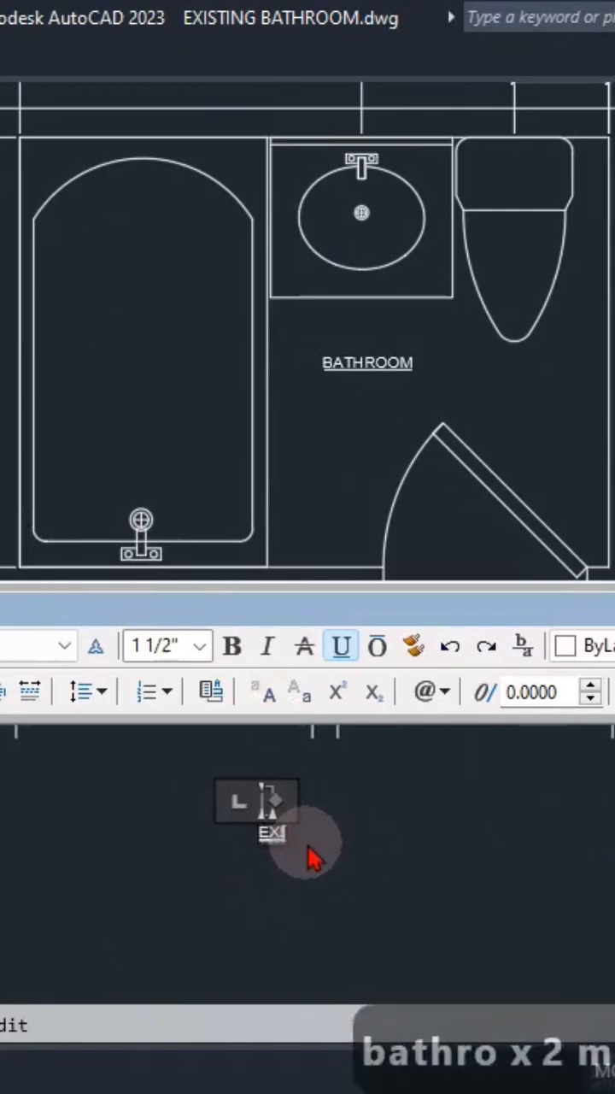
Step: Retype the pasted label's text, entering 'EXISTING BATH' toward the new title
text(EXISTING BATHROOM PLAN)
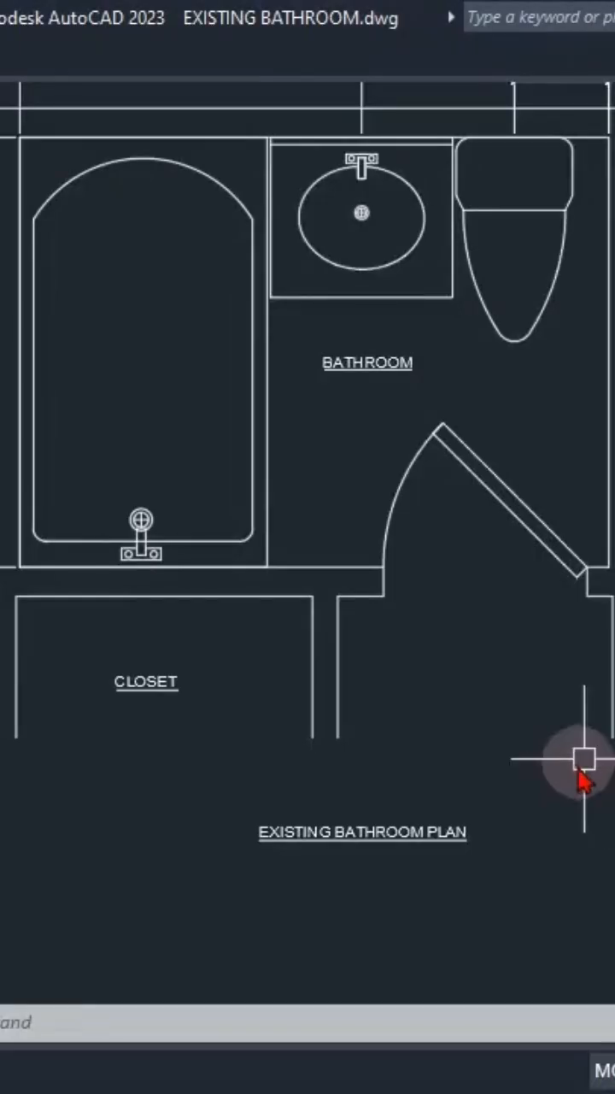
Step: Edit the EXISTING BATHROOM PLAN title to 2-inch height and bold
click(361, 831)
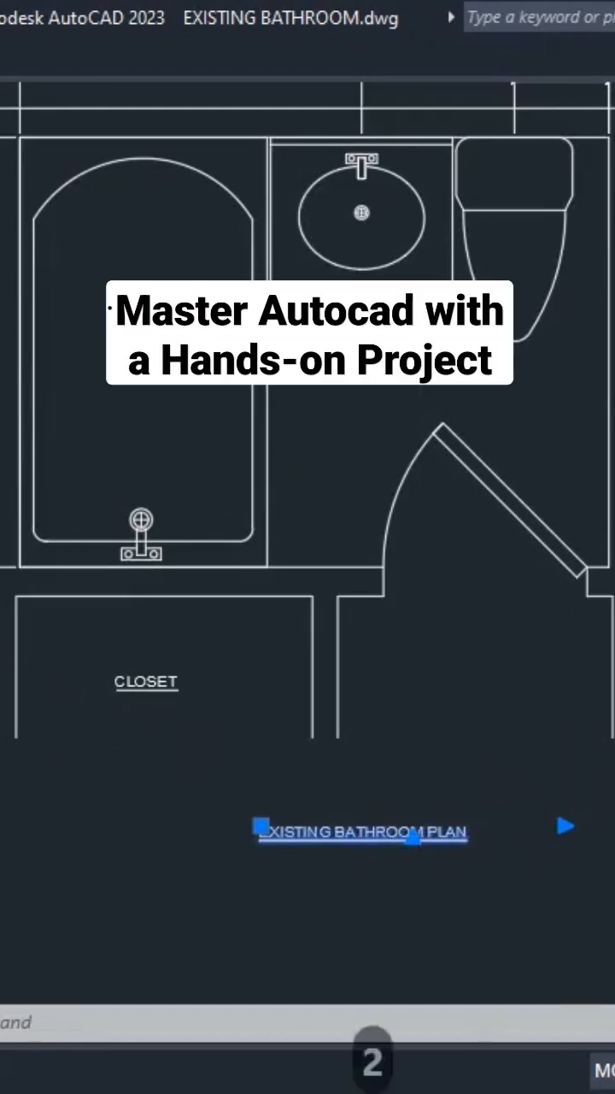
click(308, 833)
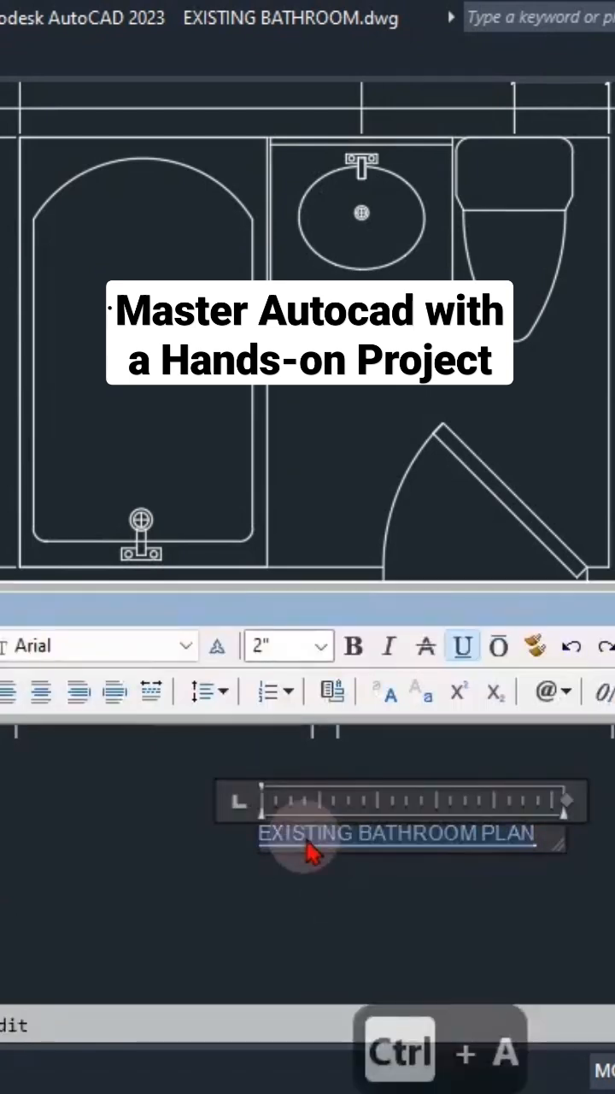
click(354, 645)
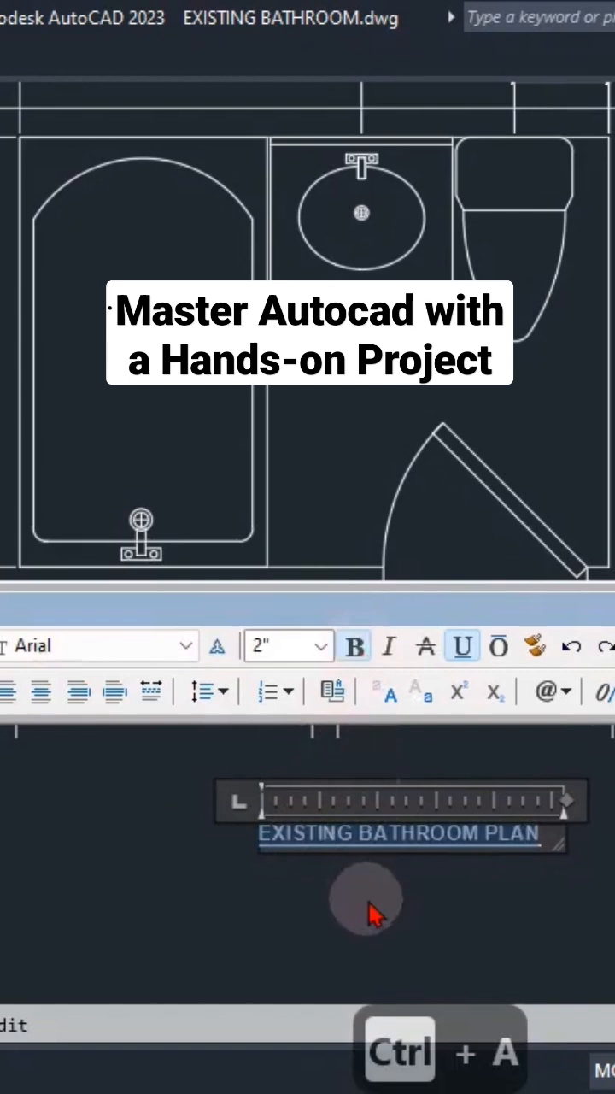